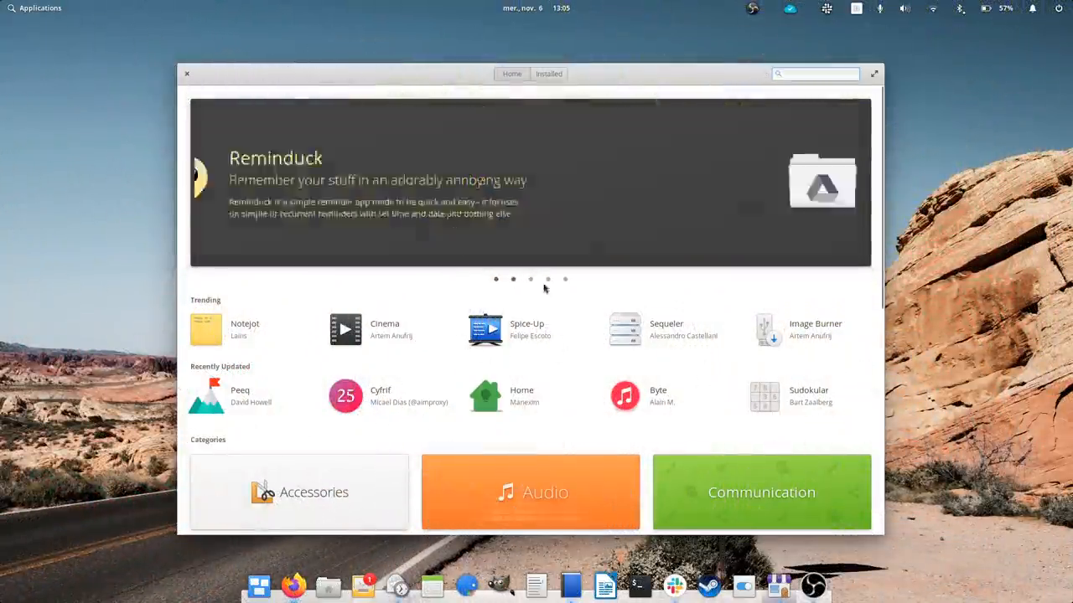
Advance the featured carousel to its fourth page, showing the Gcron banner instead of Reminduck
left_click(547, 279)
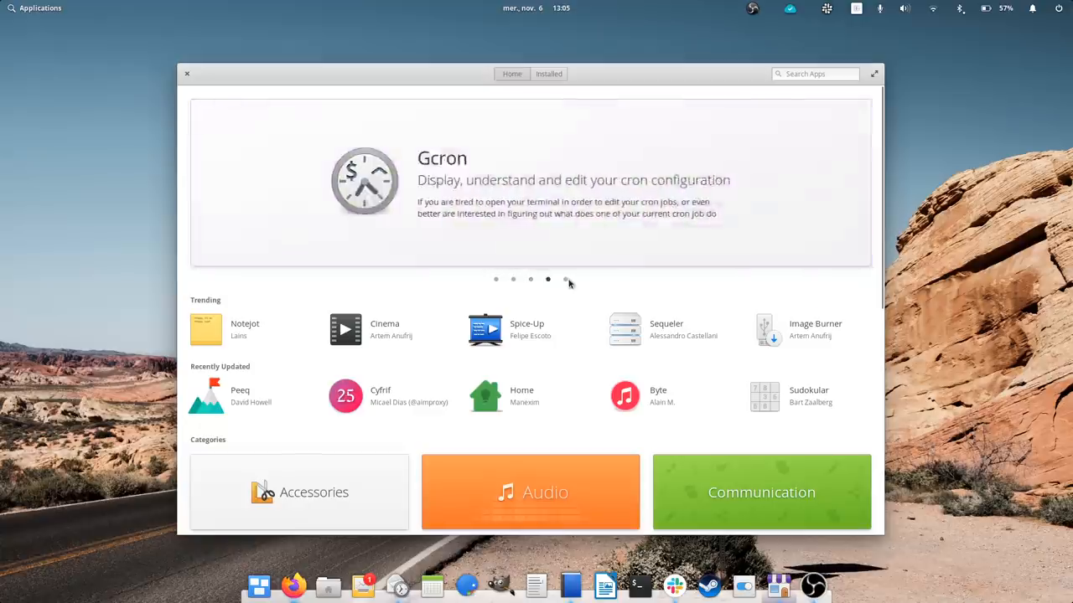